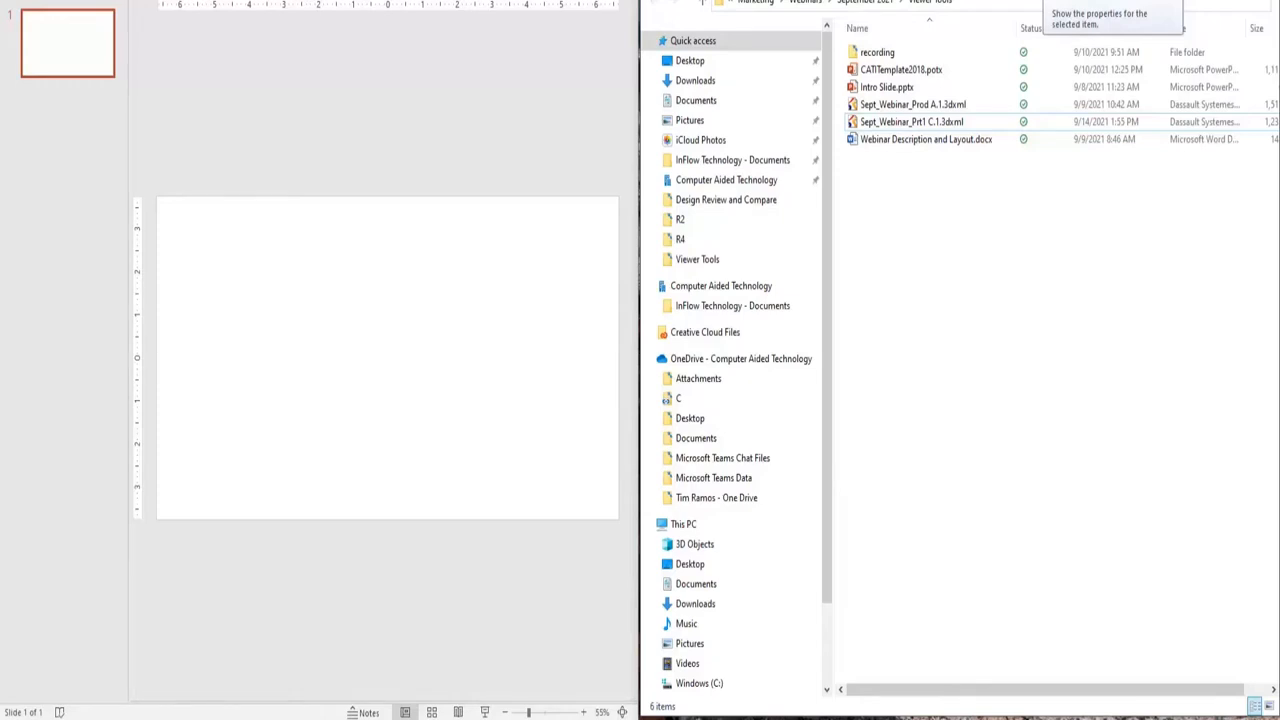
Step: Open Sept_Webinar_Prt1 C.1.3dxml with the 3D XML Player
click(911, 121)
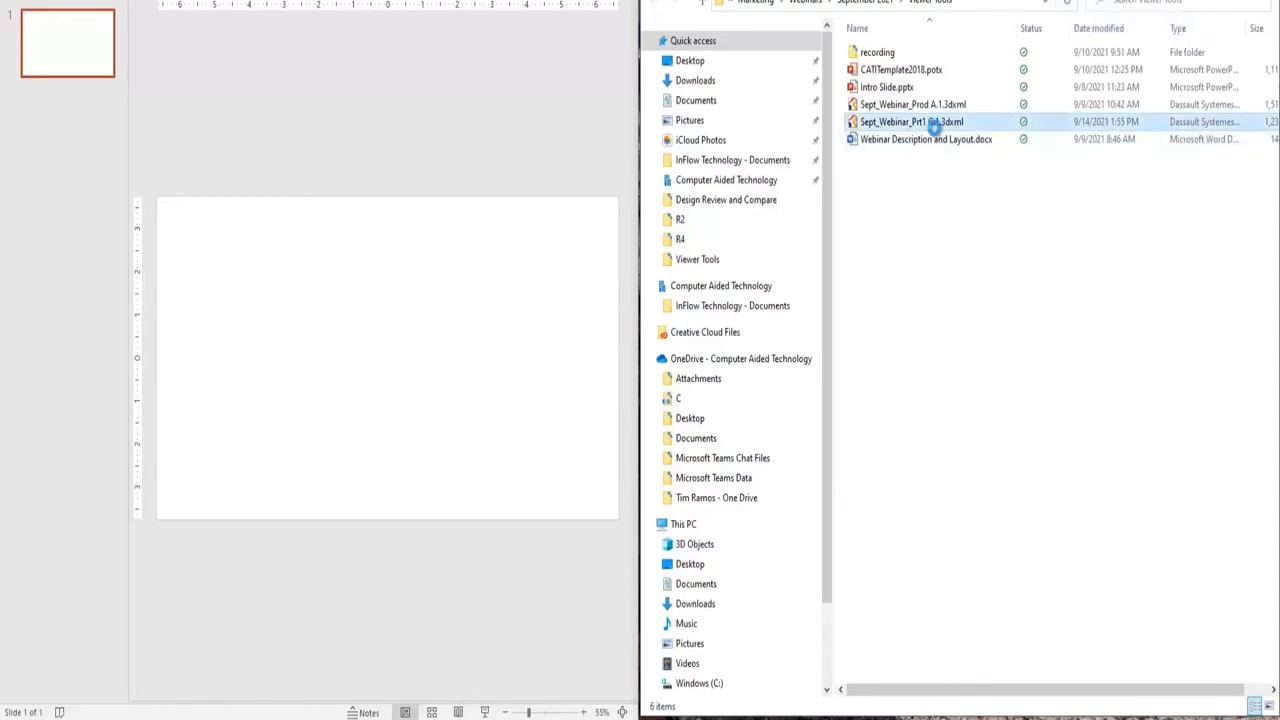
click(910, 121)
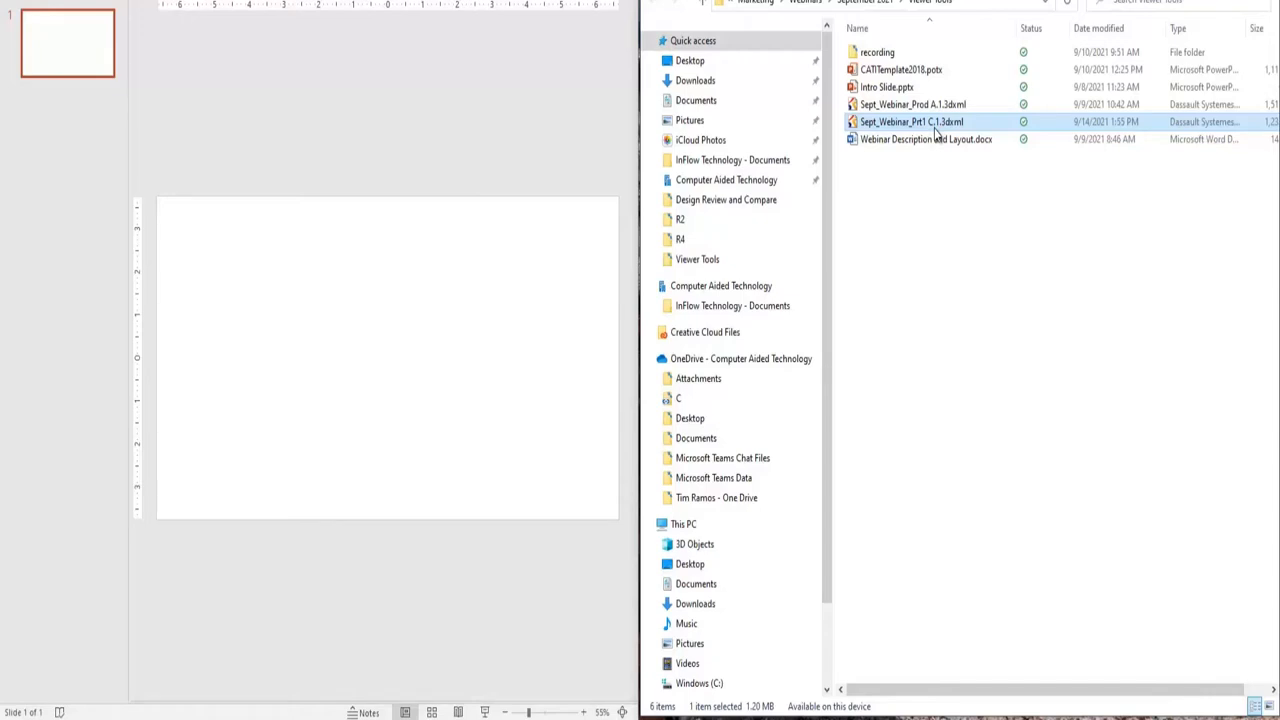
right_click(911, 121)
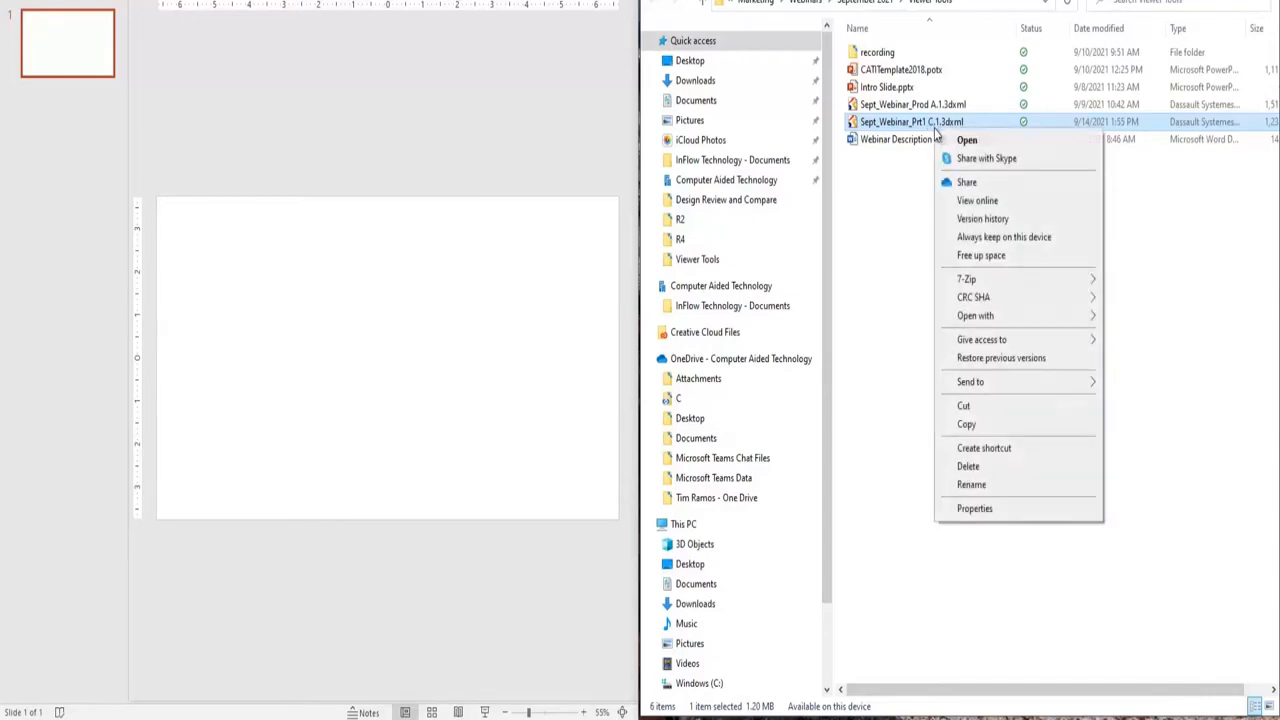
click(975, 315)
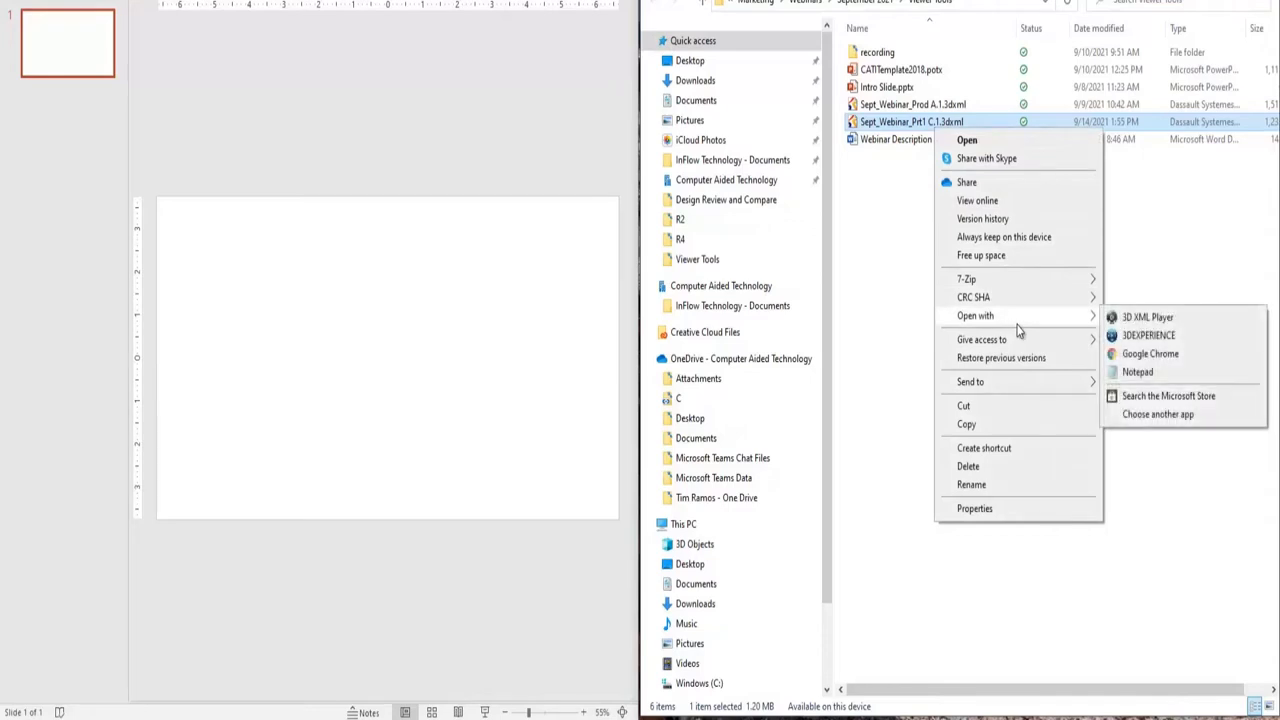
mouse_move(1148, 317)
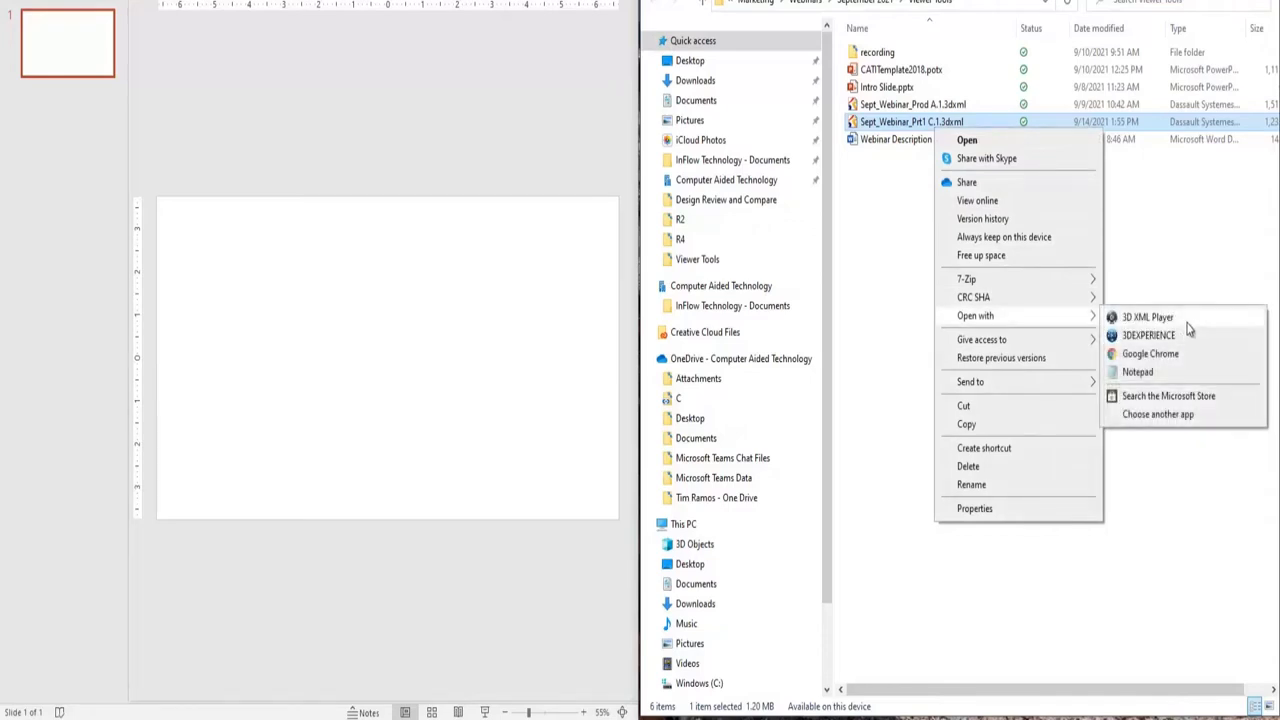
click(933, 373)
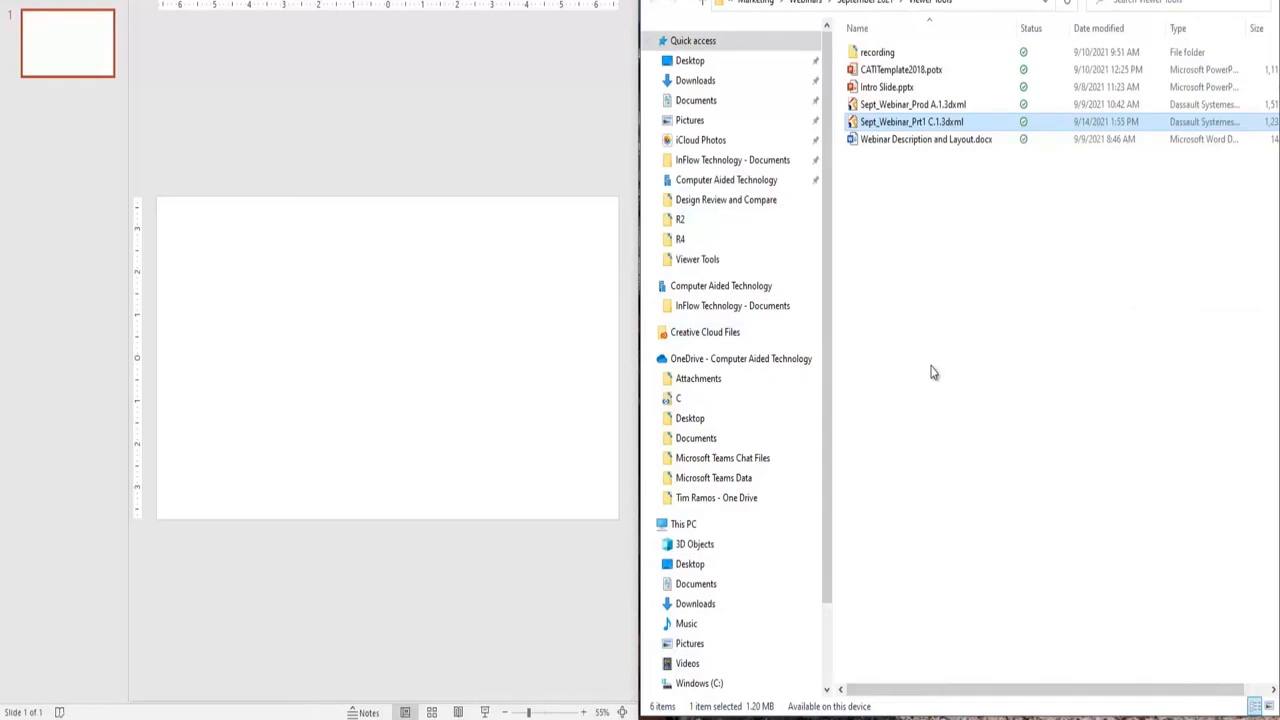
Step: Load the clamp part and orbit it to show the side with two holes
double_click(911, 121)
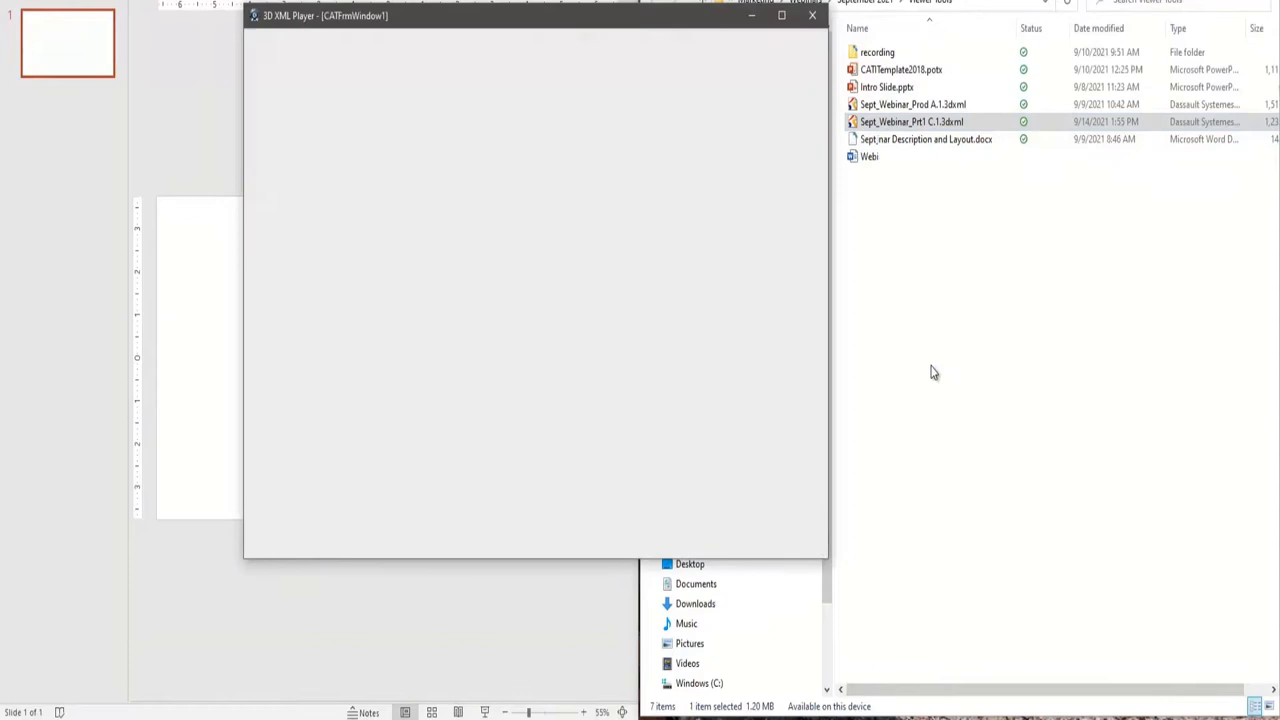
double_click(911, 121)
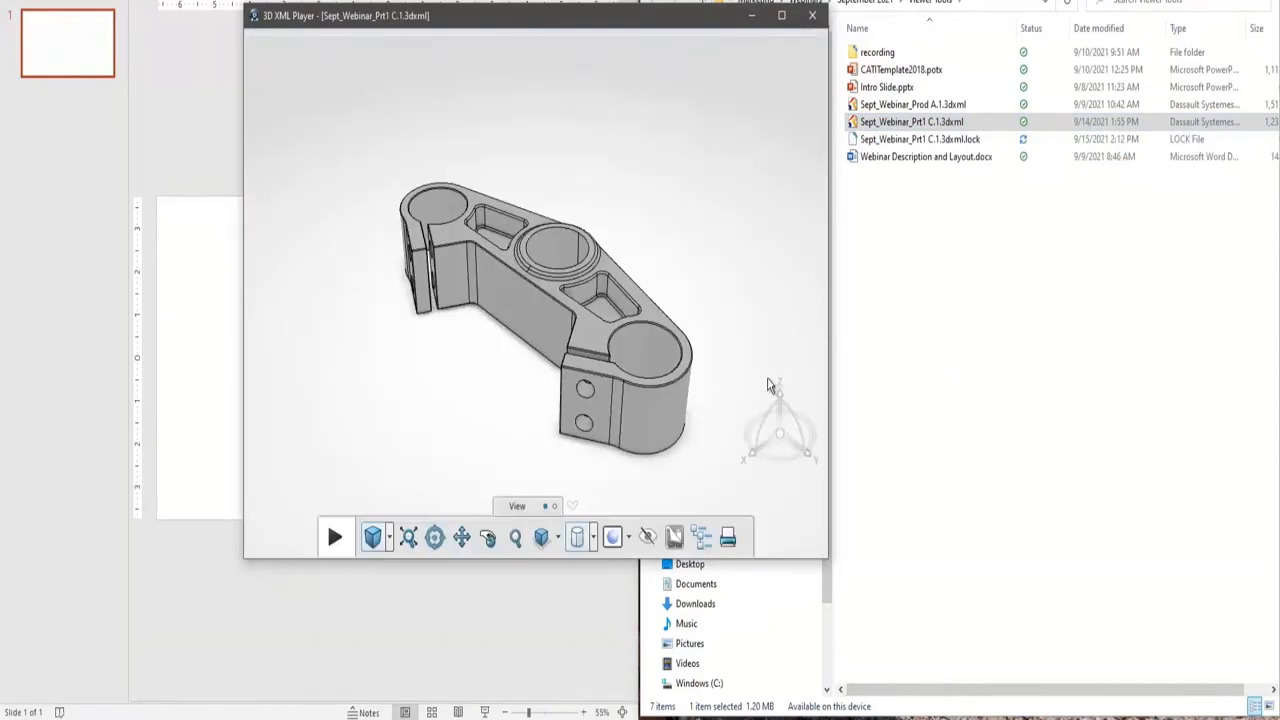
mouse_move(678, 430)
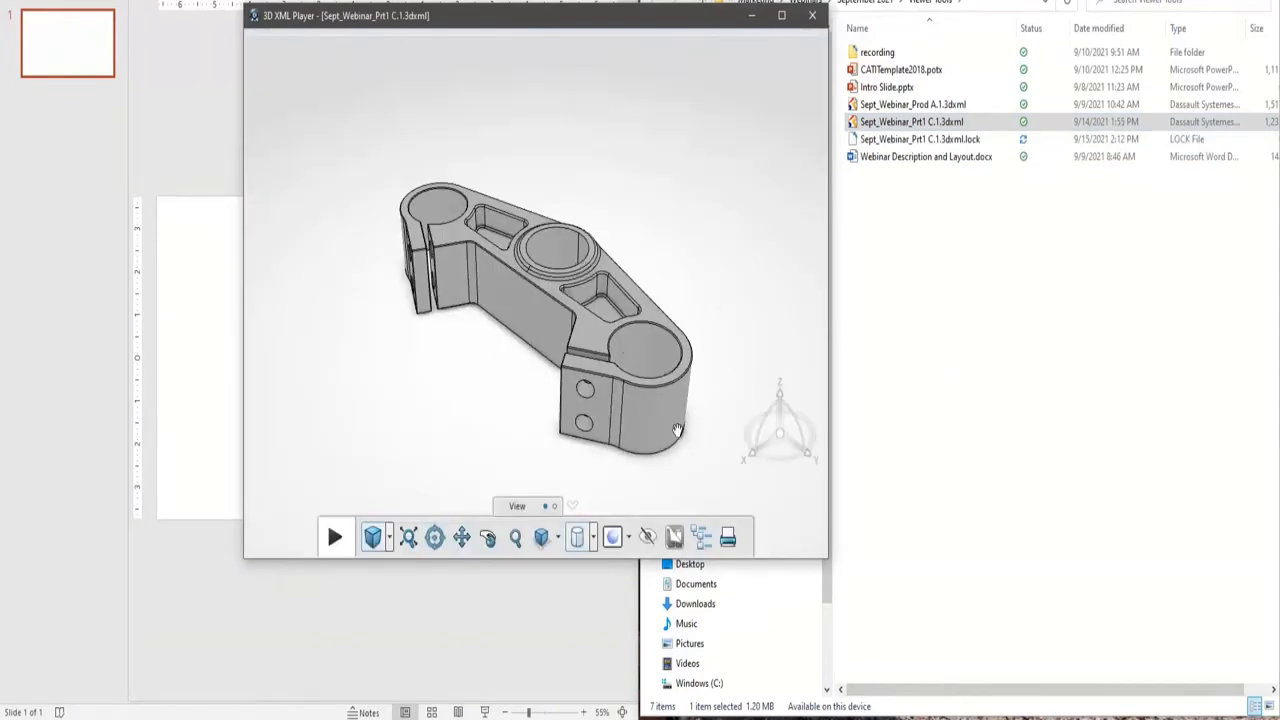
drag(675, 430, 462, 440)
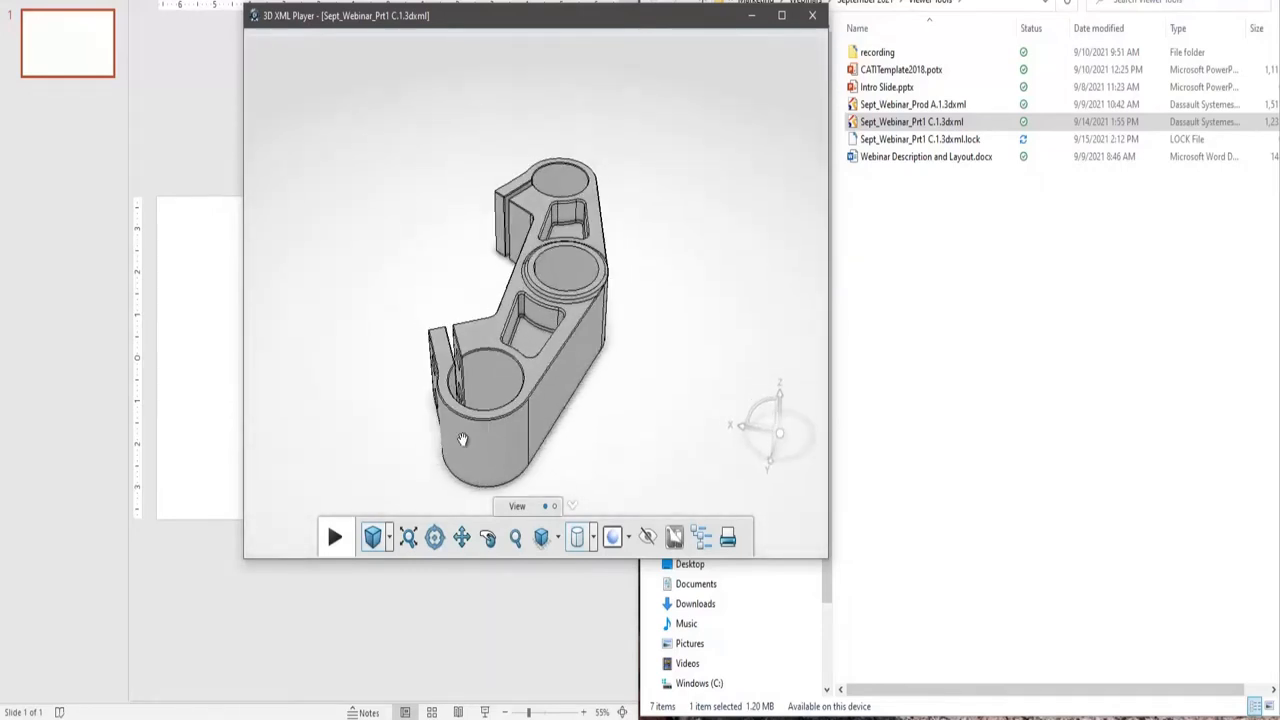
drag(463, 440, 740, 458)
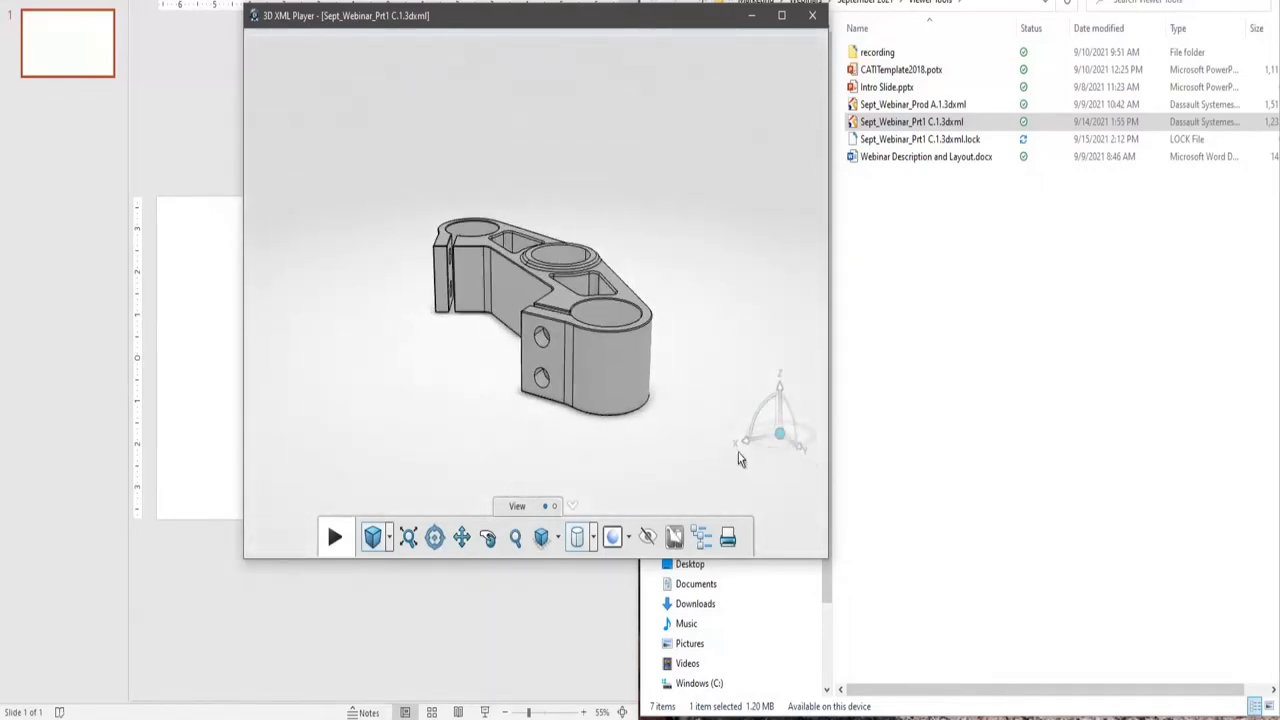
mouse_move(409, 537)
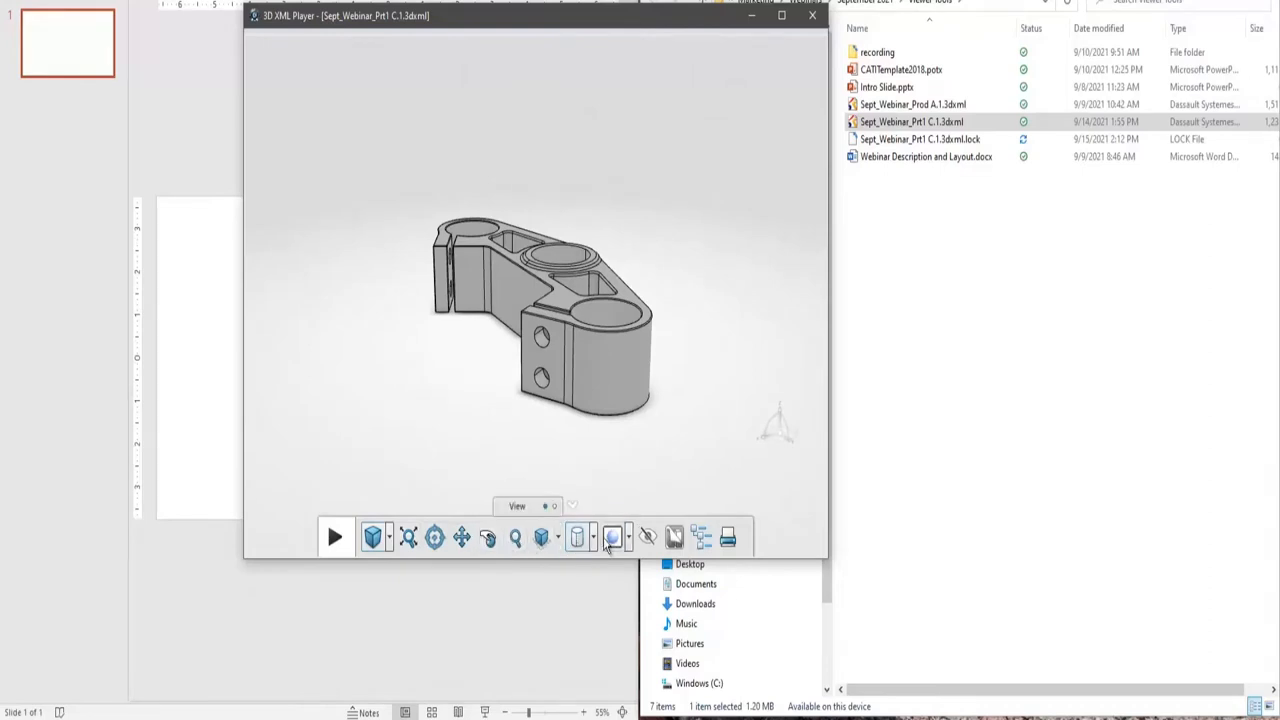
click(592, 537)
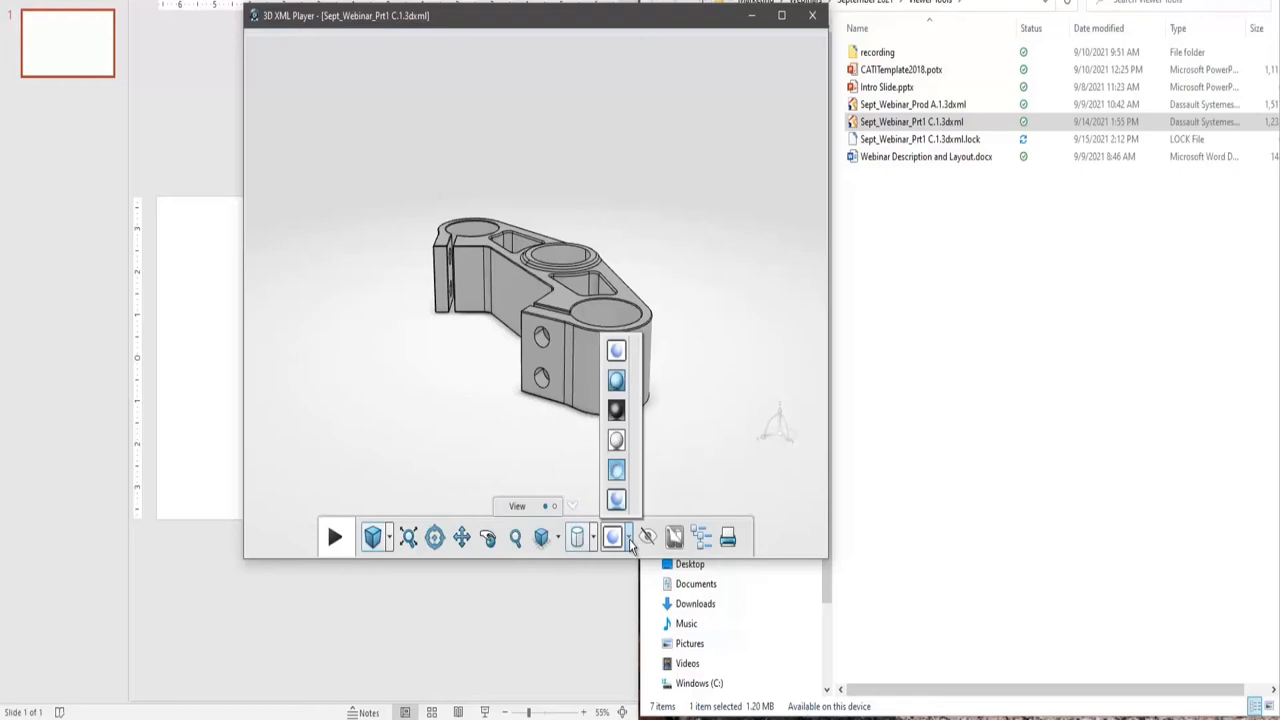
mouse_move(673, 537)
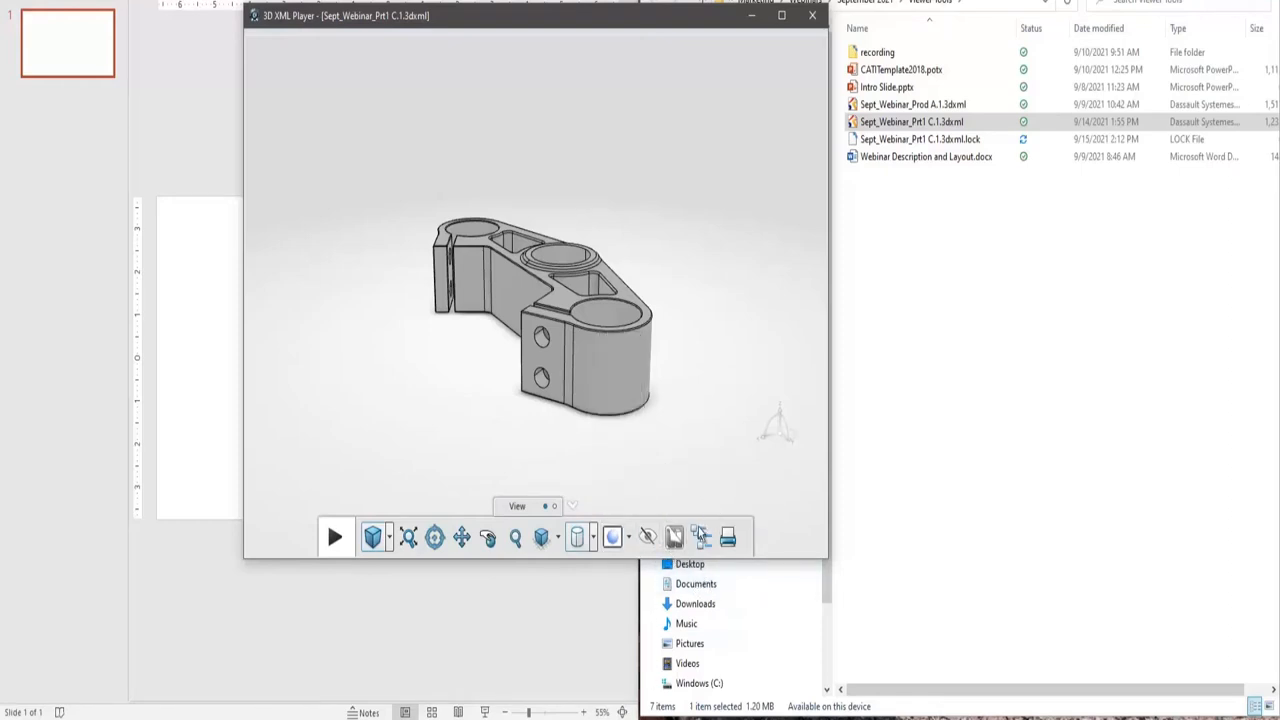
Step: Browse the A-A section and ALL ANNOTATIONS saved views, then close the player
click(700, 537)
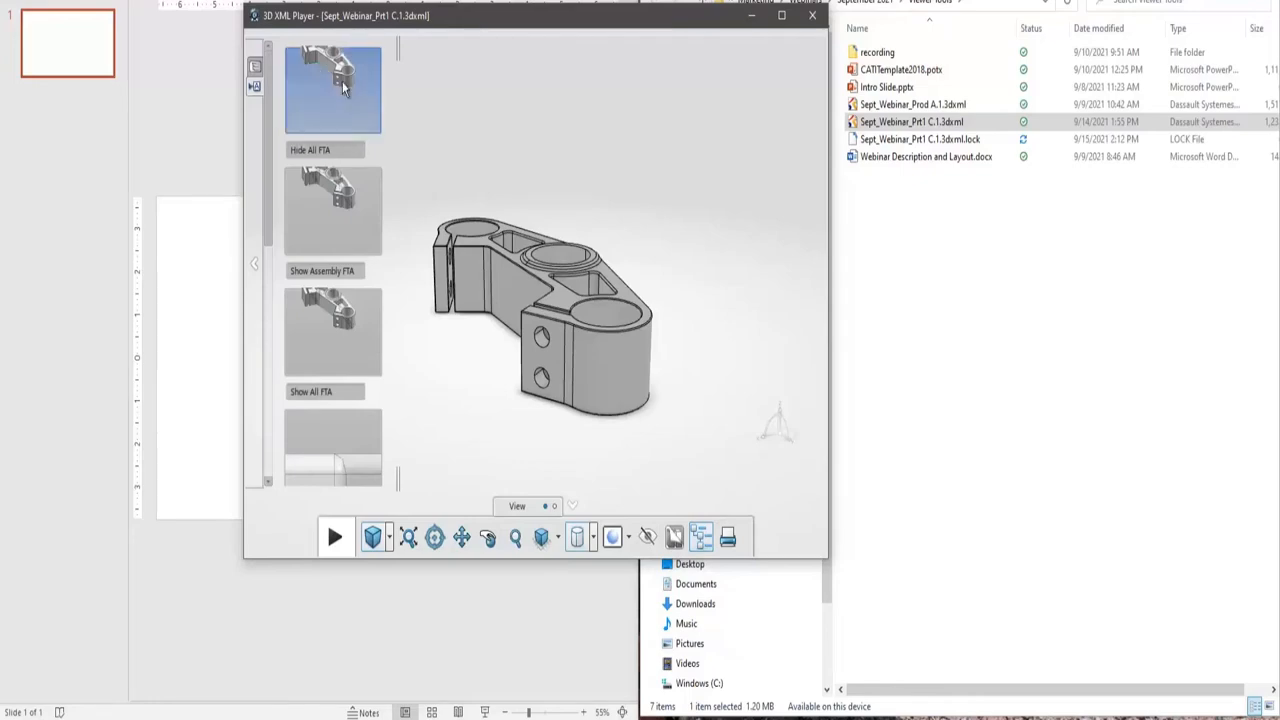
scroll(down, 3)
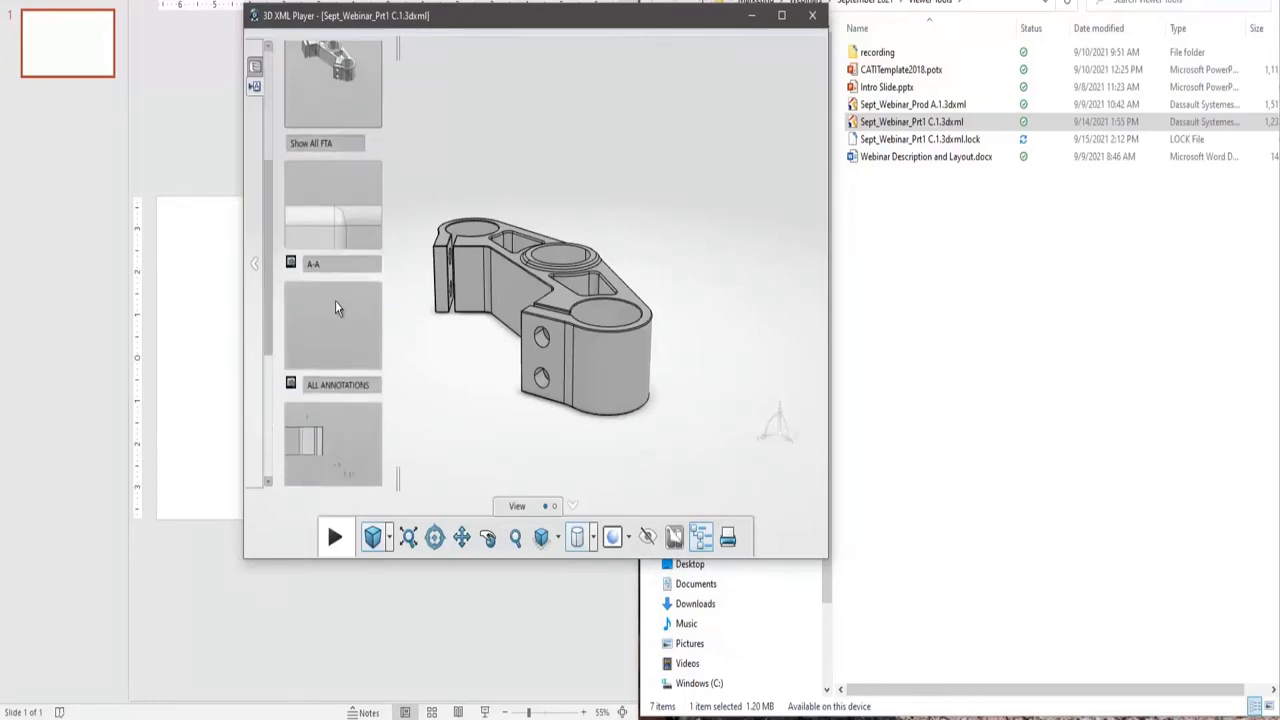
click(333, 325)
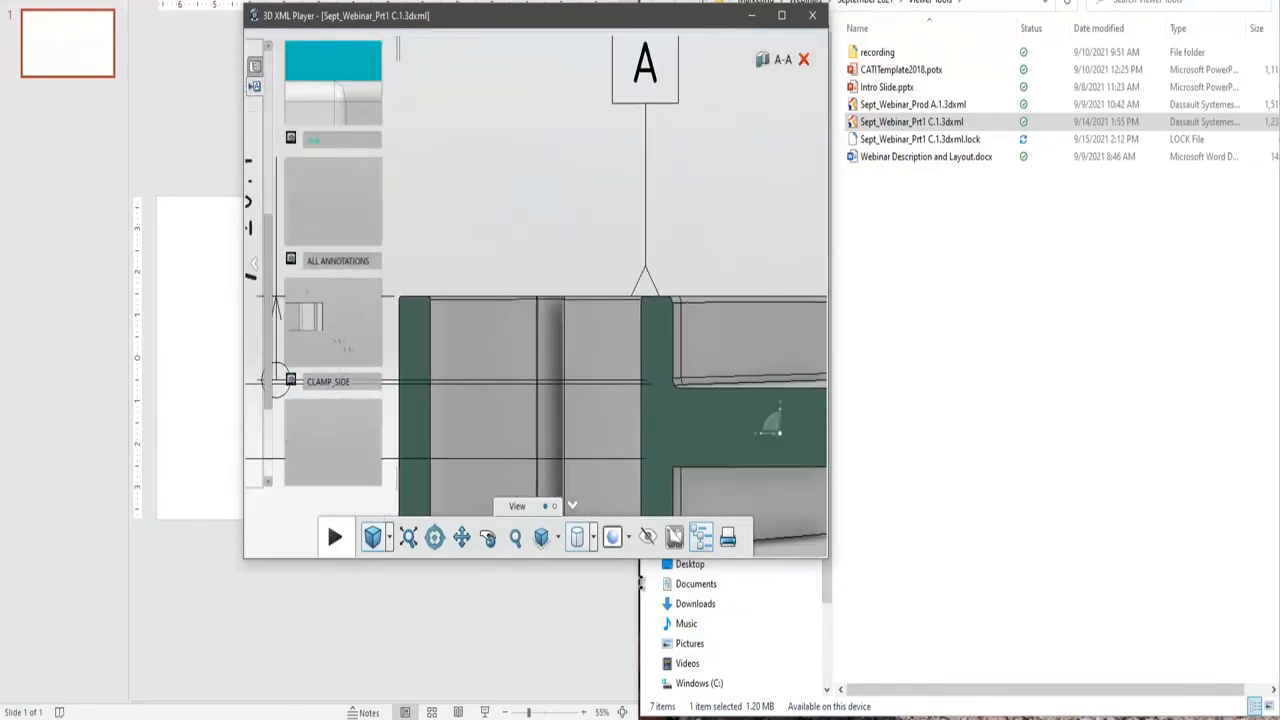
click(781, 60)
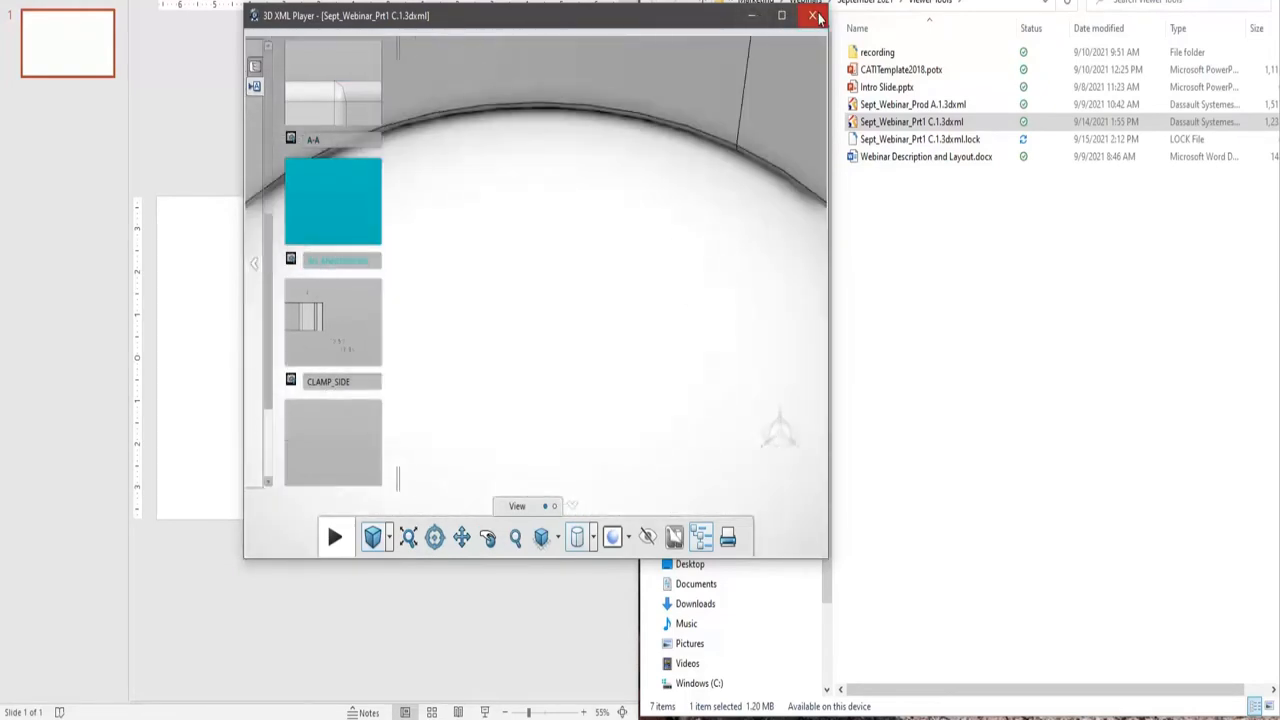
click(815, 16)
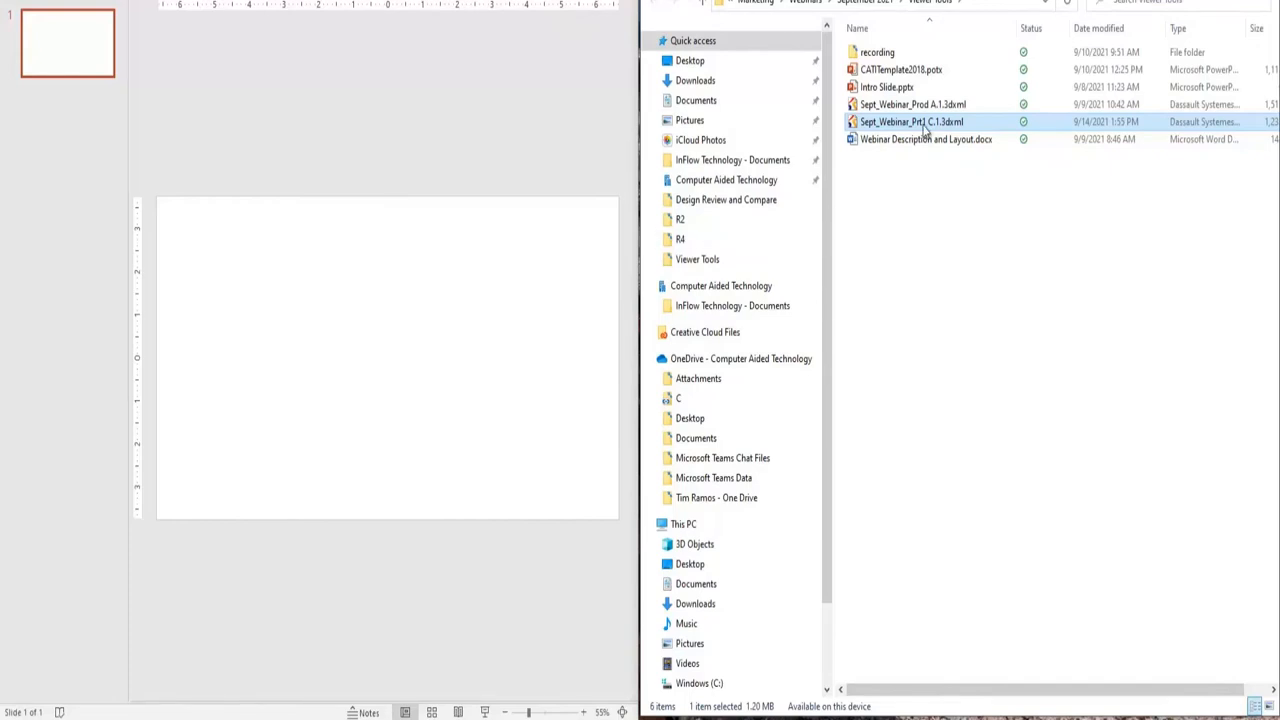
mouse_move(912, 121)
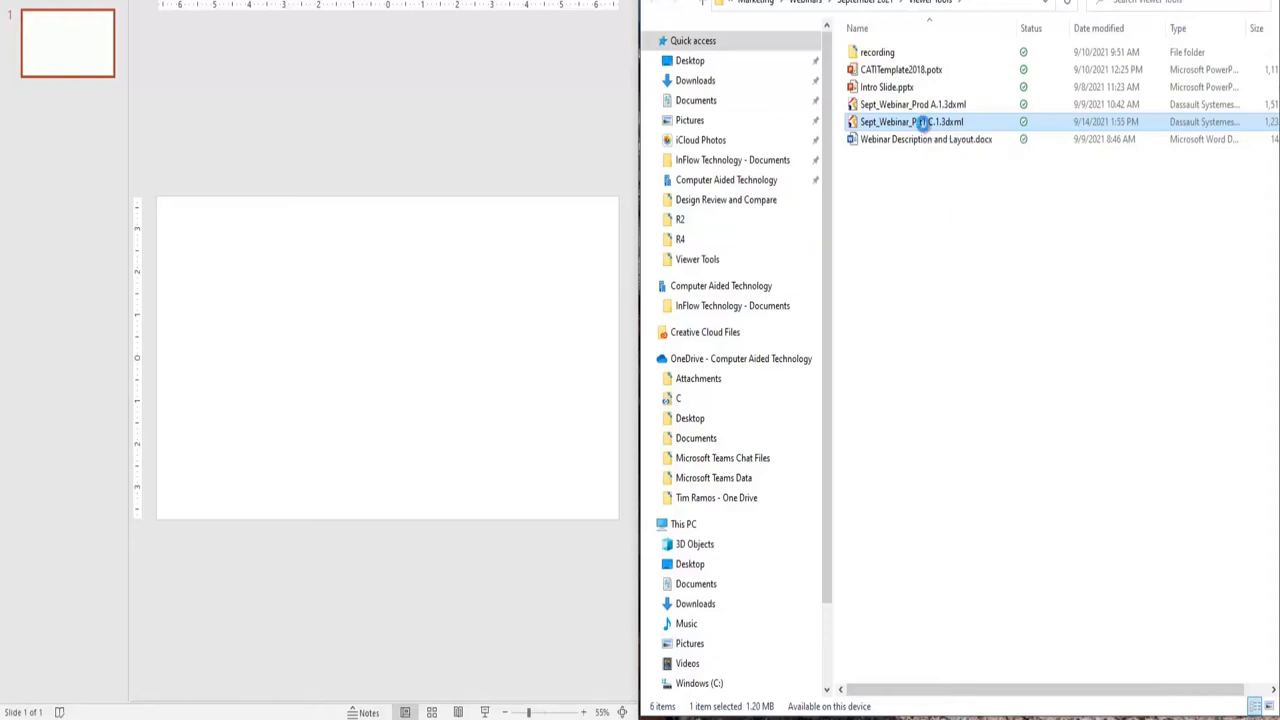
right_click(910, 121)
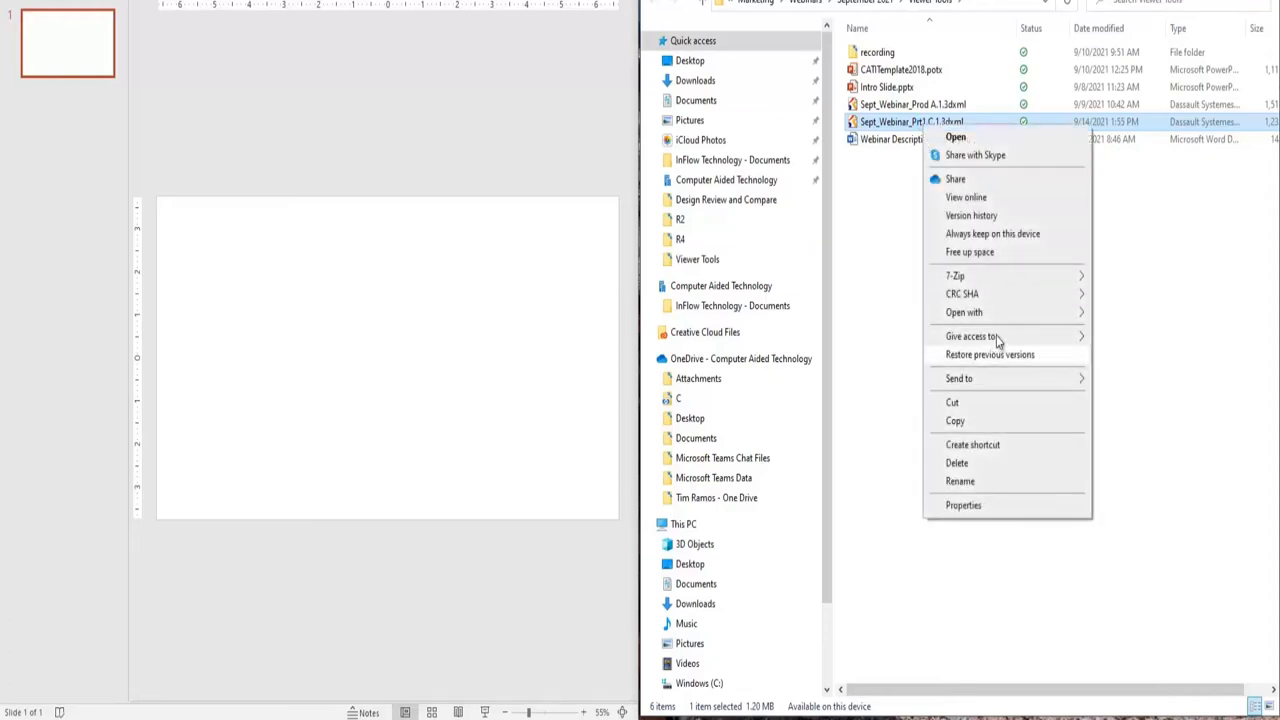
click(964, 312)
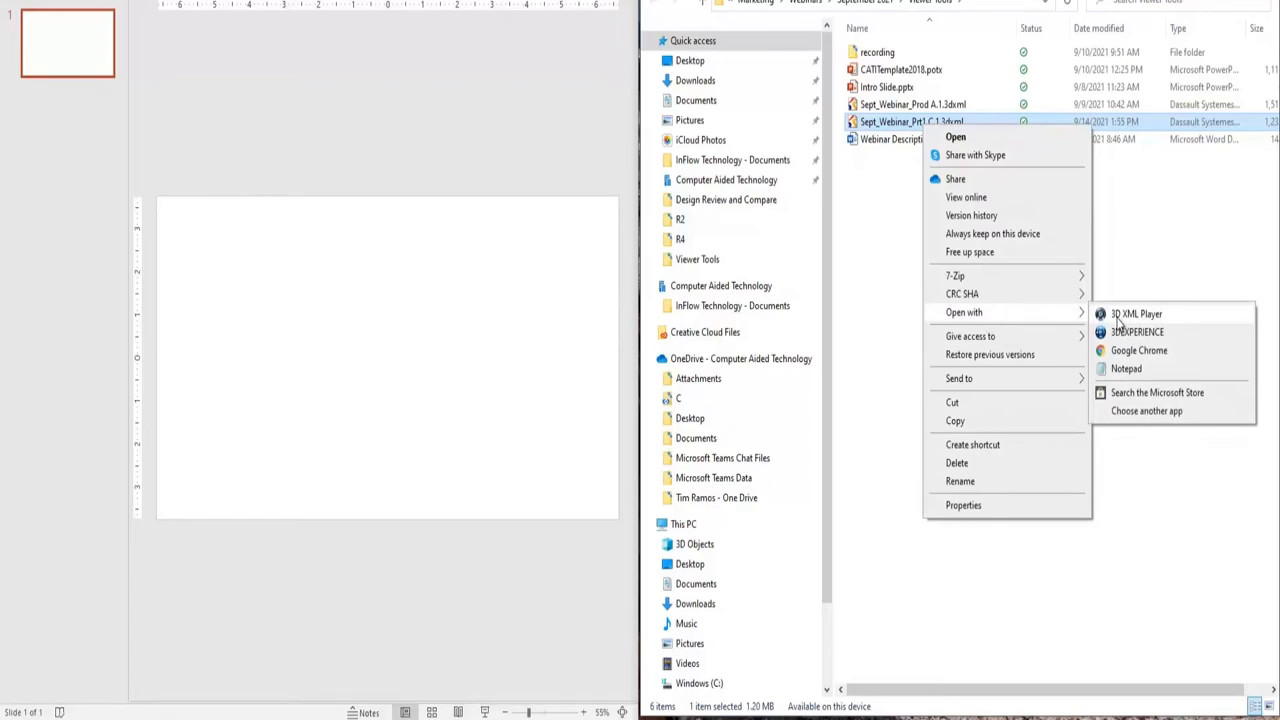
click(910, 121)
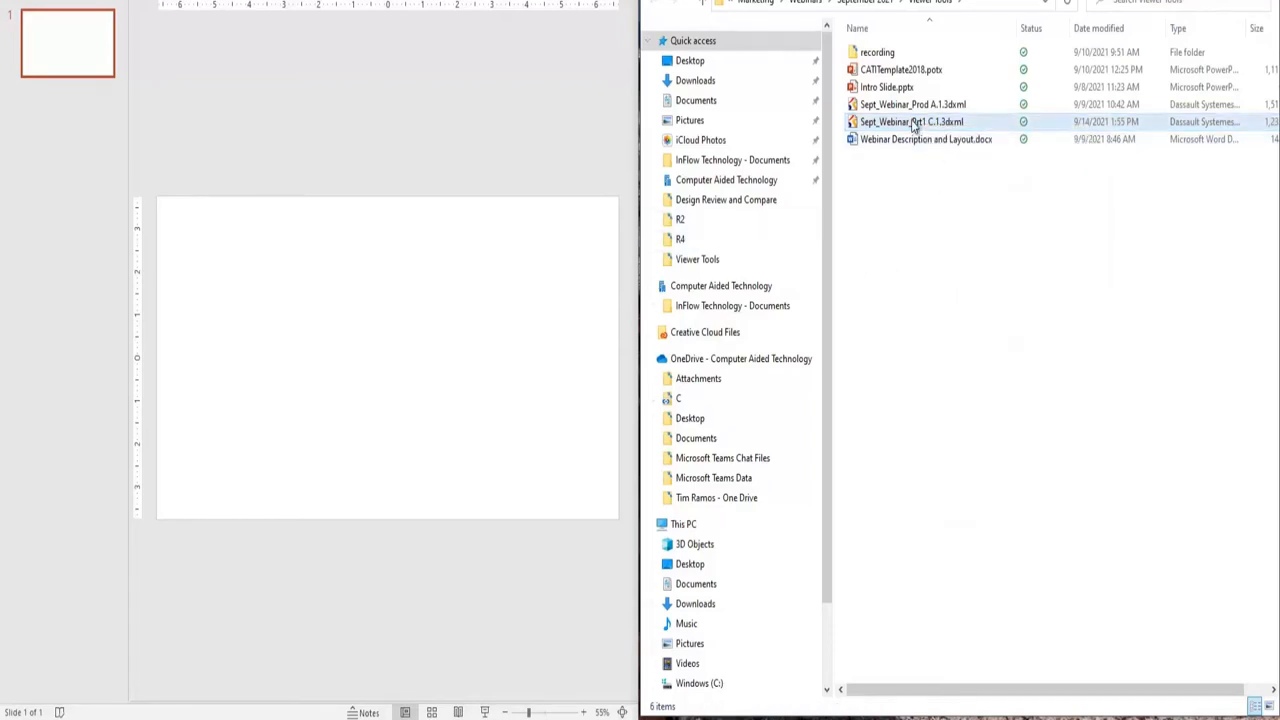
click(910, 121)
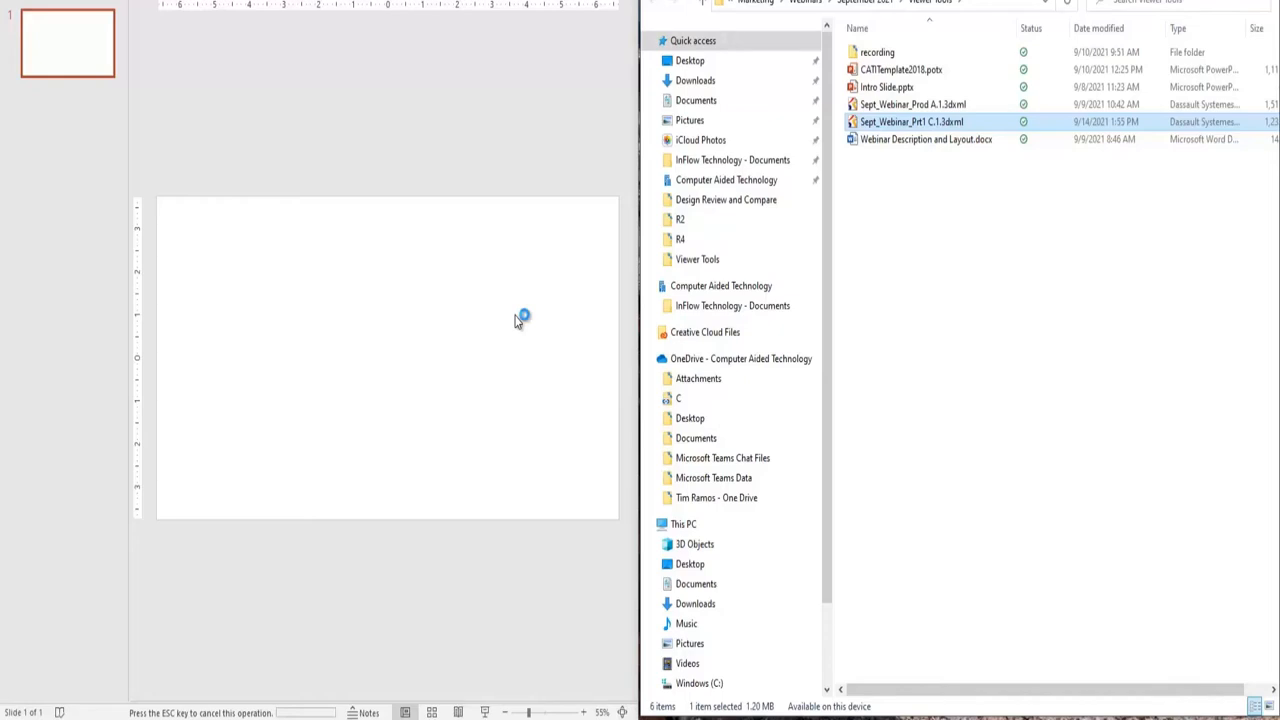
mouse_move(518, 321)
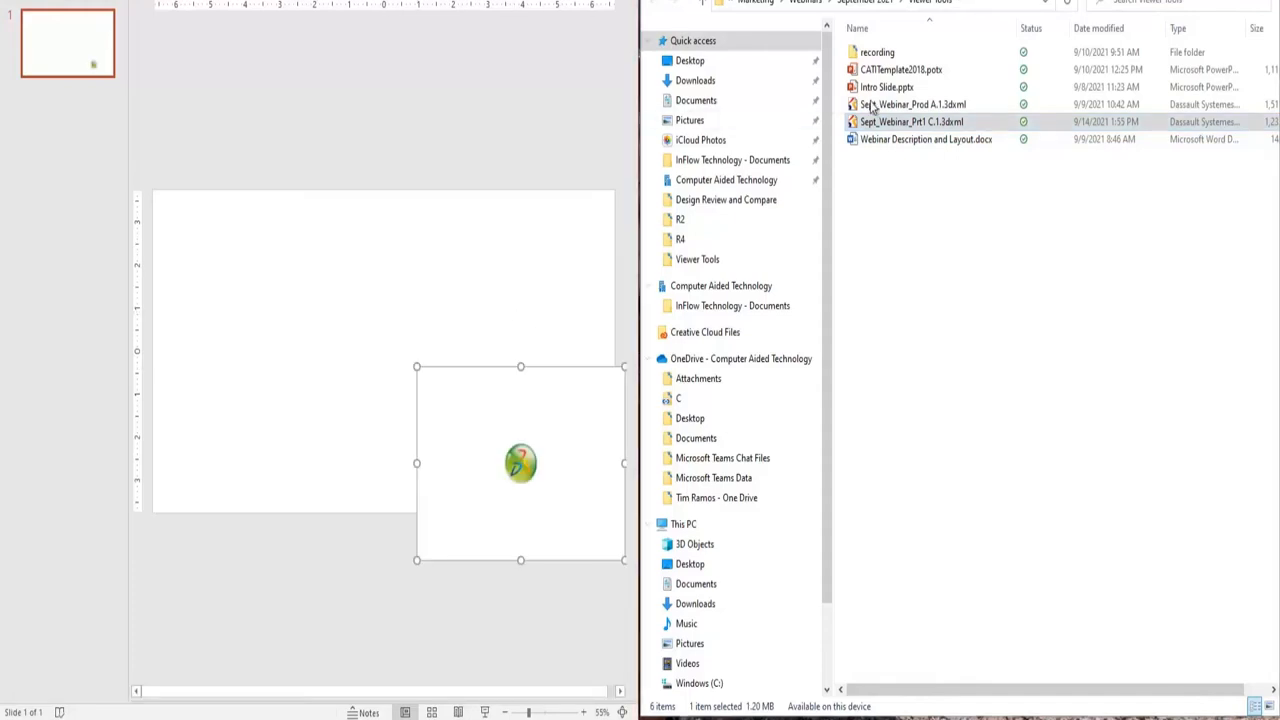
Step: Move the embedded 3DXML clamp object to the slide centre and select it
drag(520, 462, 365, 335)
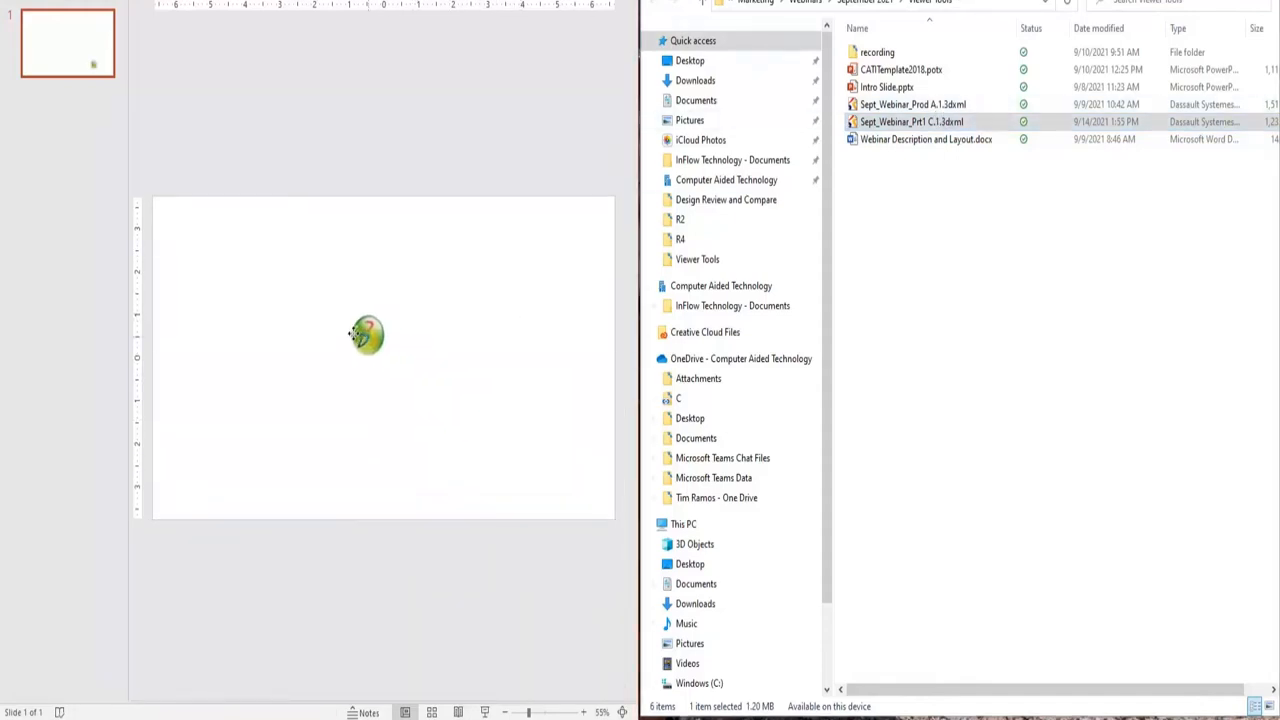
click(367, 335)
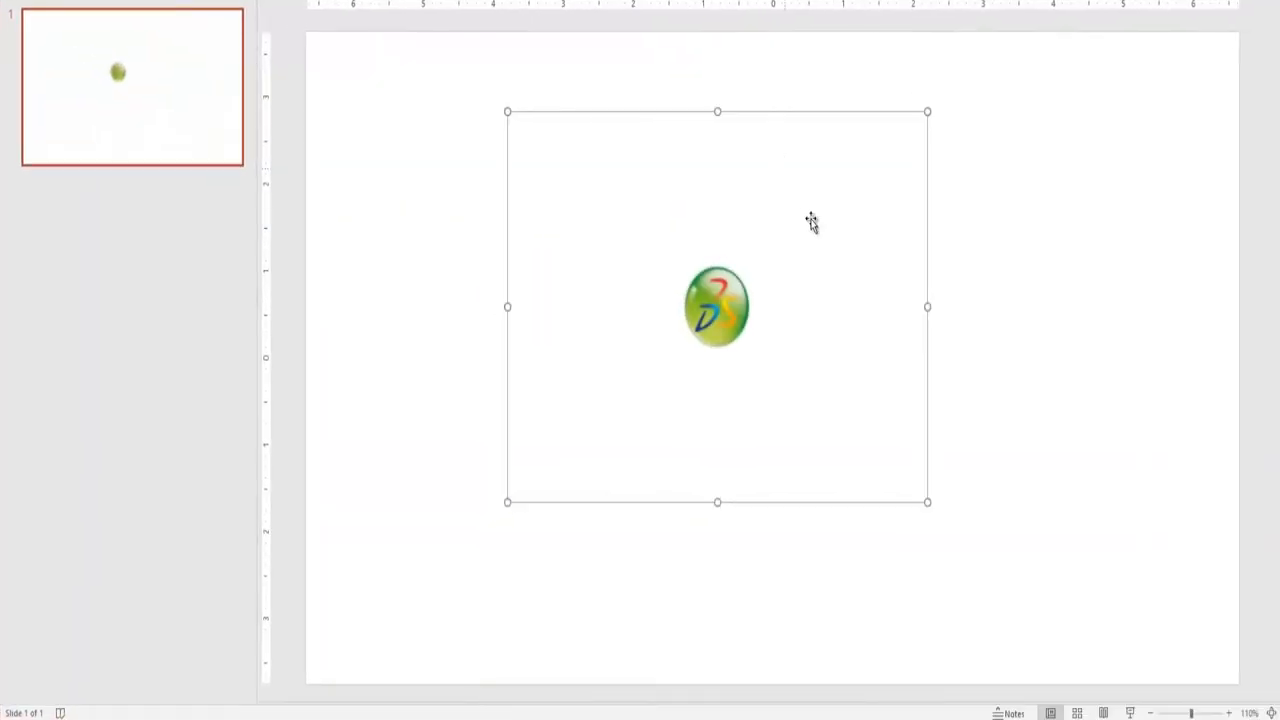
Step: Reposition and enlarge the embedded clamp, then show its Show All FTA view
drag(717, 307, 515, 237)
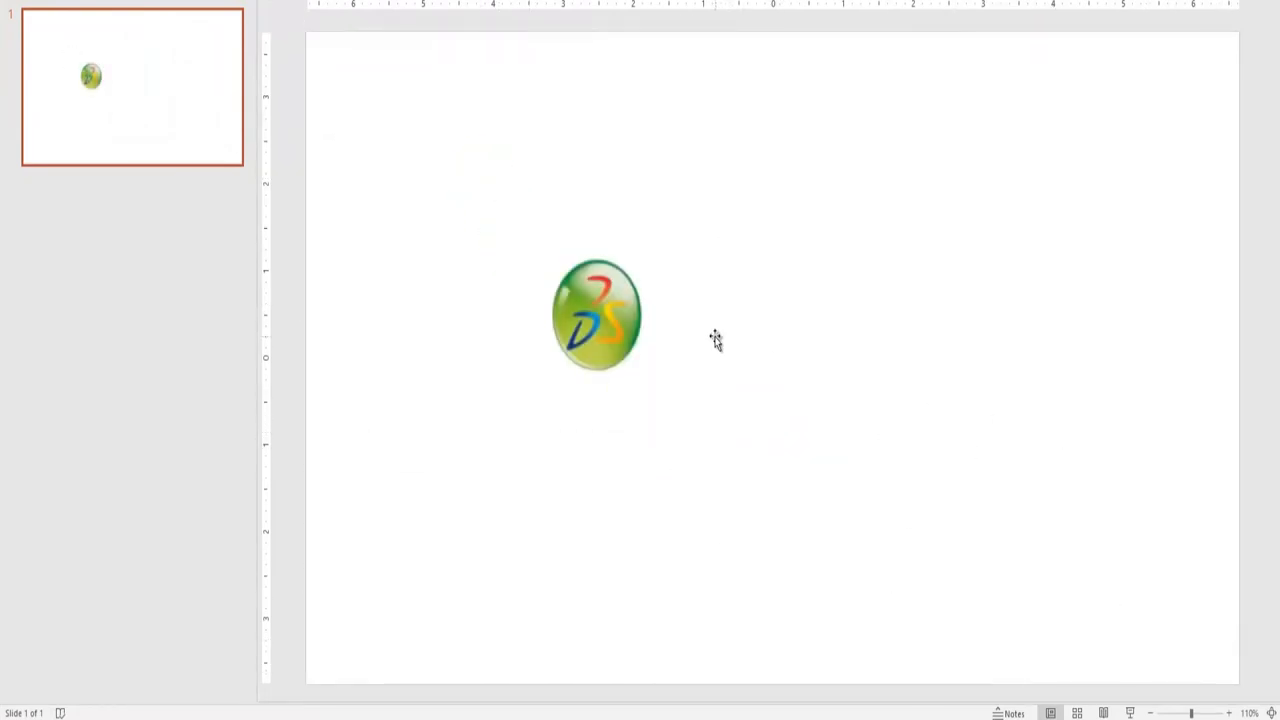
drag(597, 315, 771, 346)
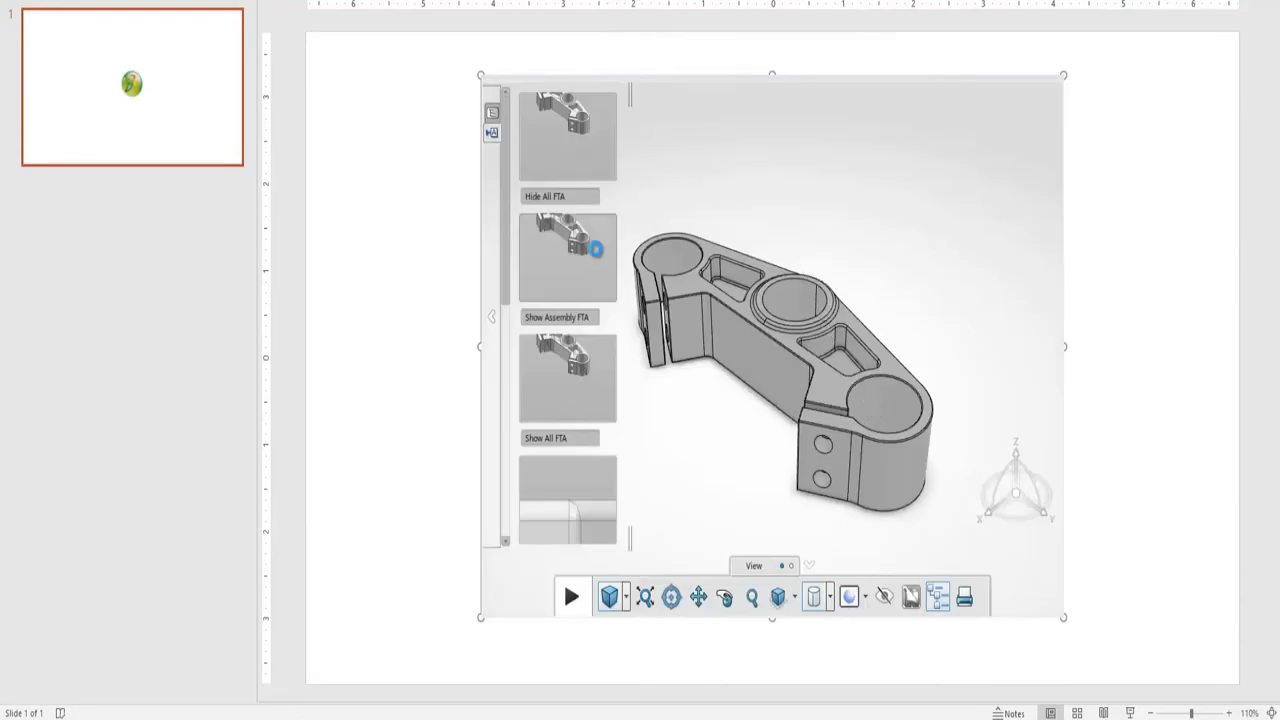
click(567, 378)
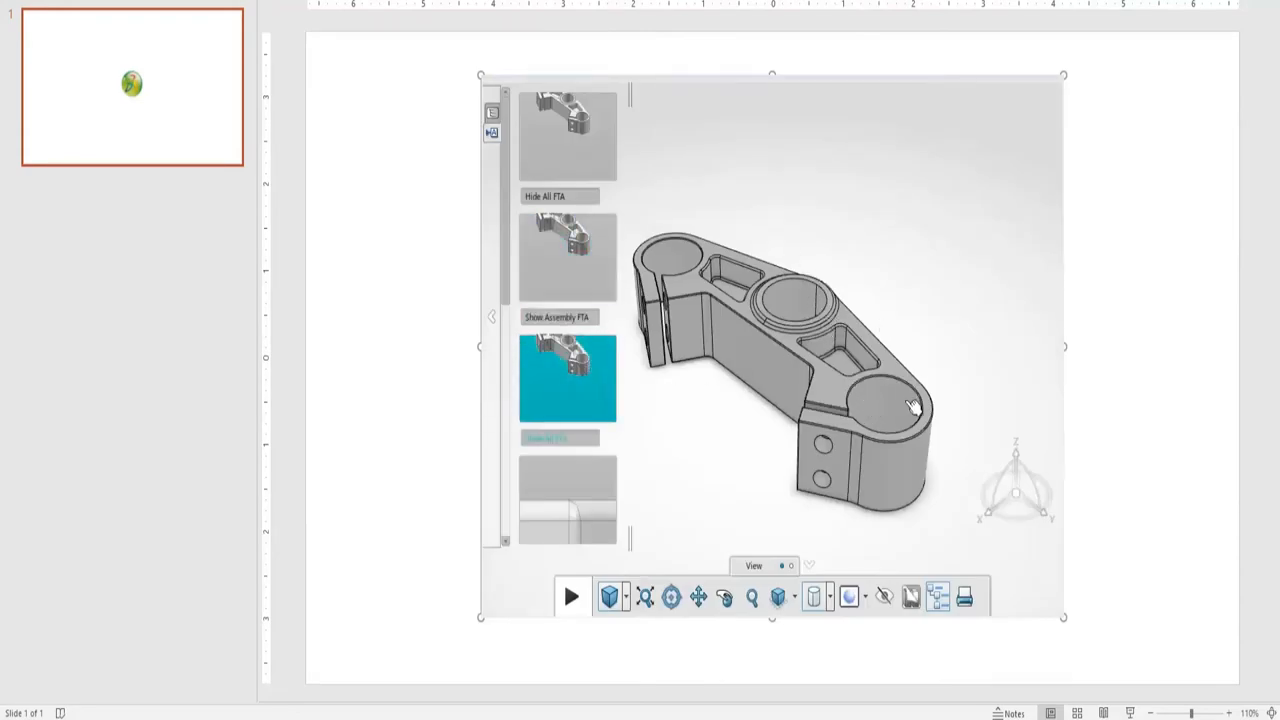